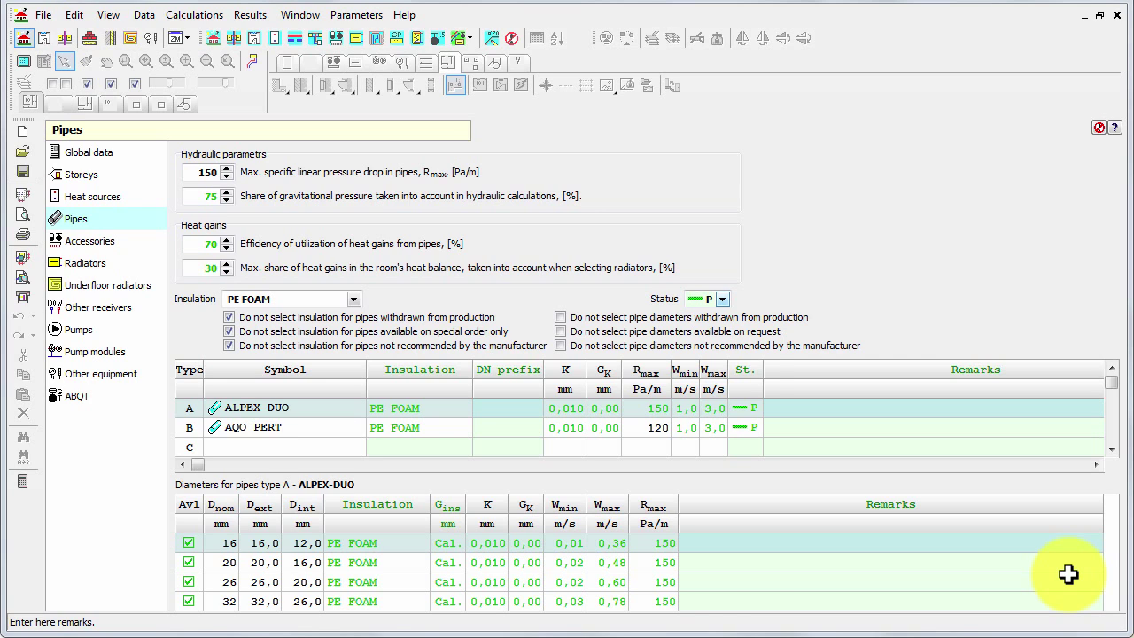
mouse_move(287, 186)
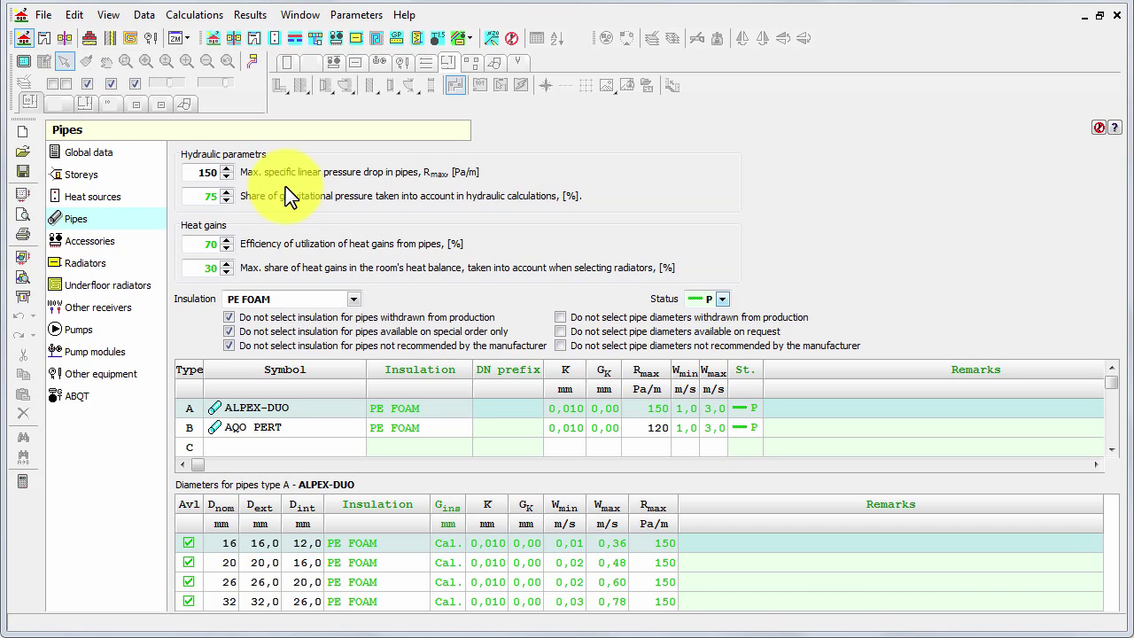
mouse_move(143, 14)
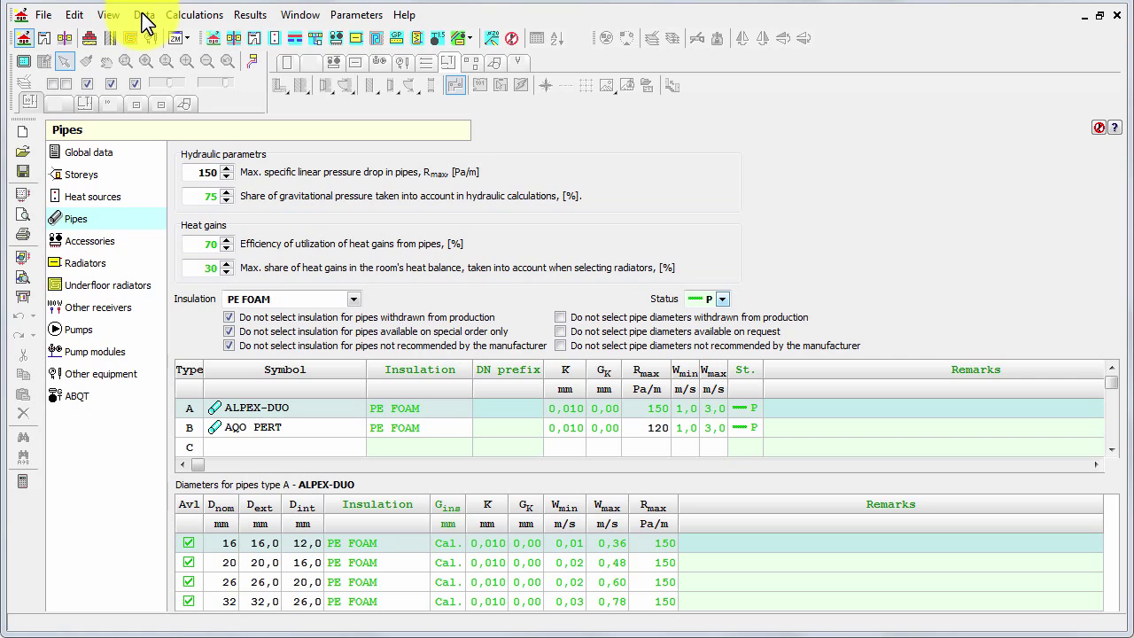
- Show the drawing window via Data > Drawings and start File > Import building base drawings
left_click(141, 14)
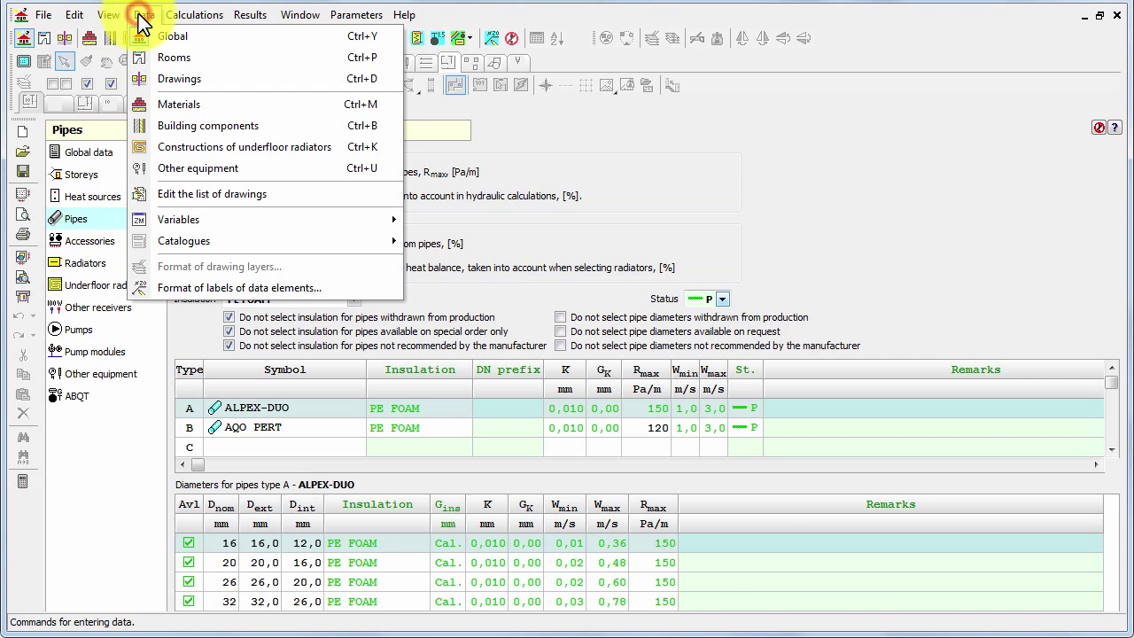
mouse_move(212, 78)
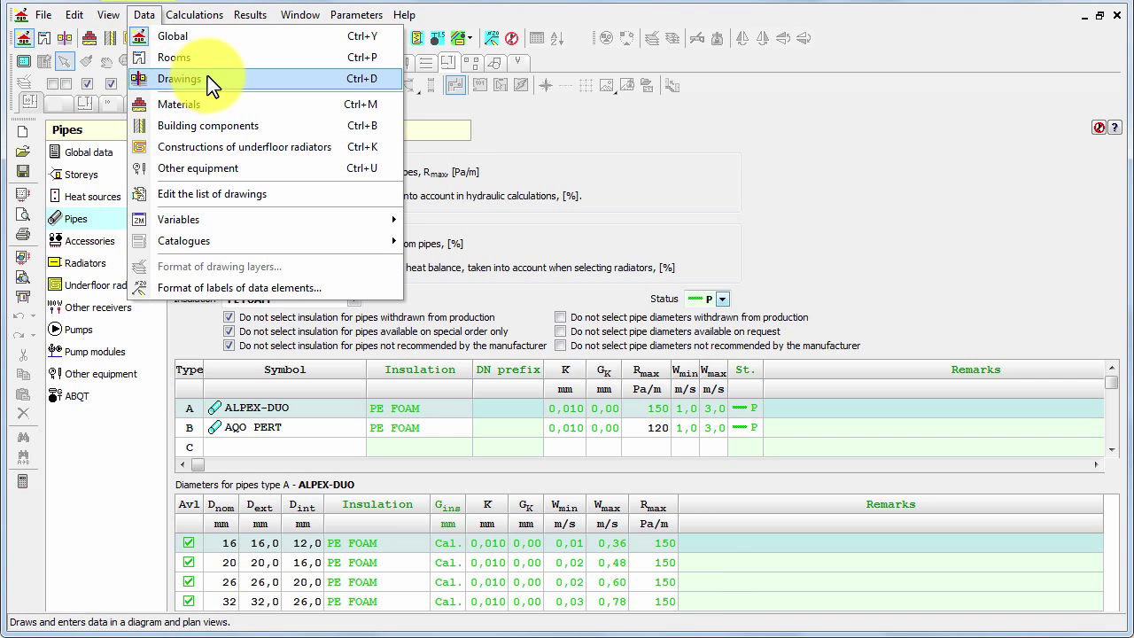
left_click(177, 78)
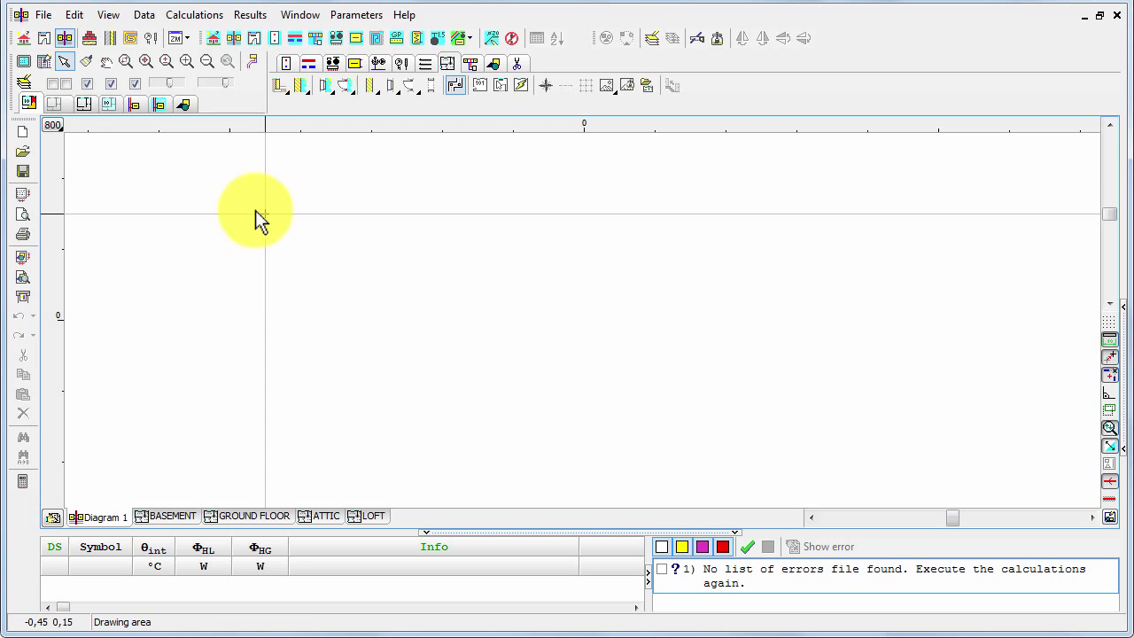
left_click(42, 14)
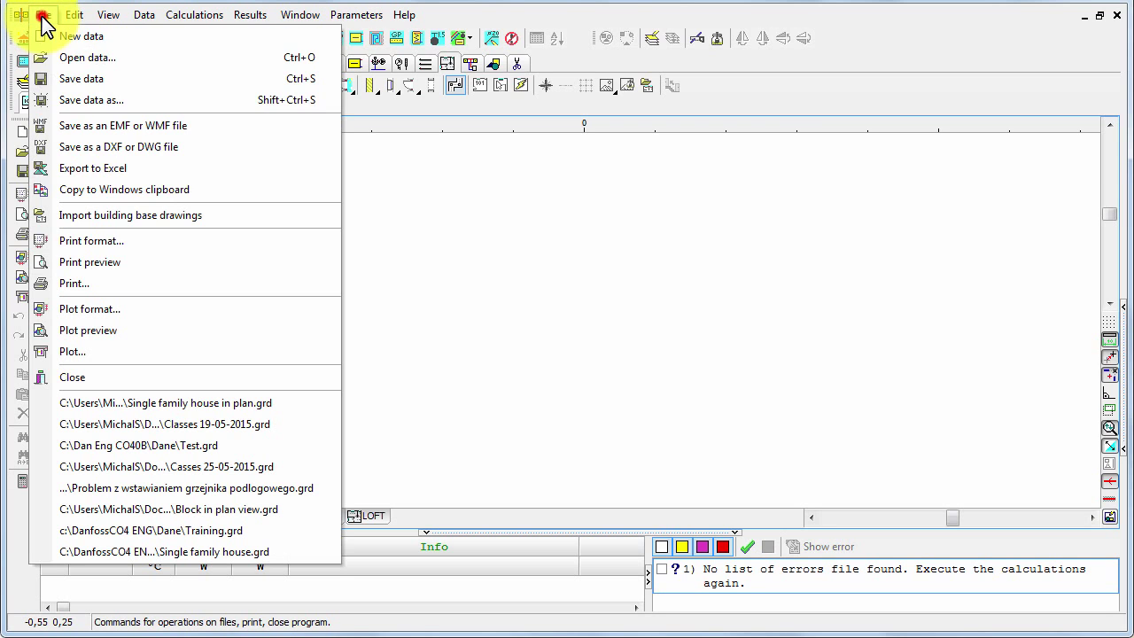
mouse_move(168, 214)
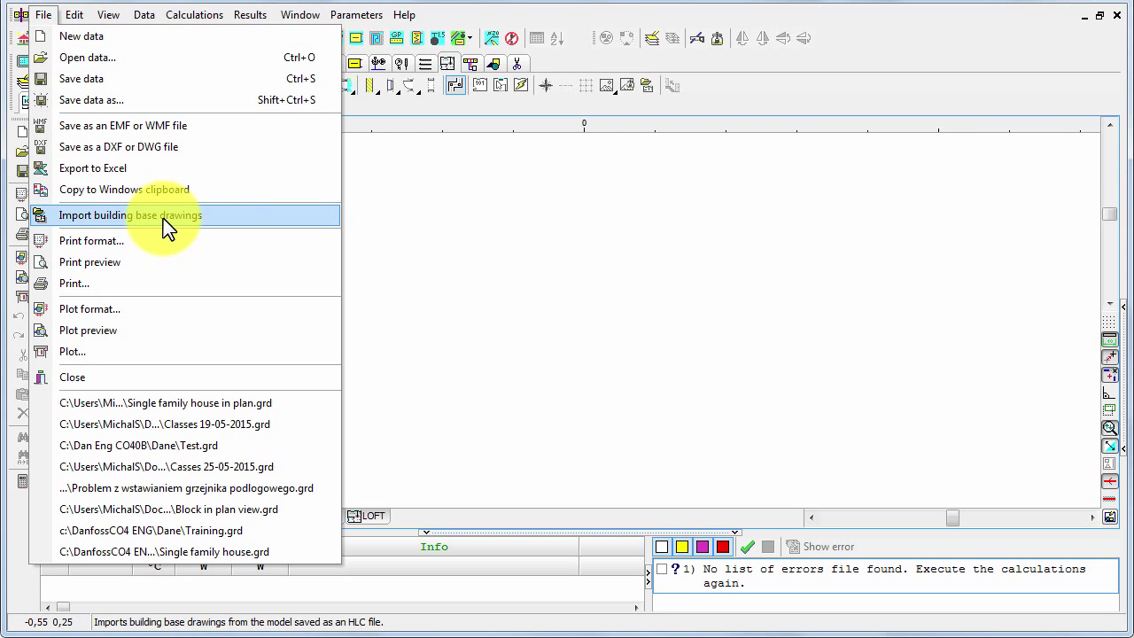
mouse_move(211, 222)
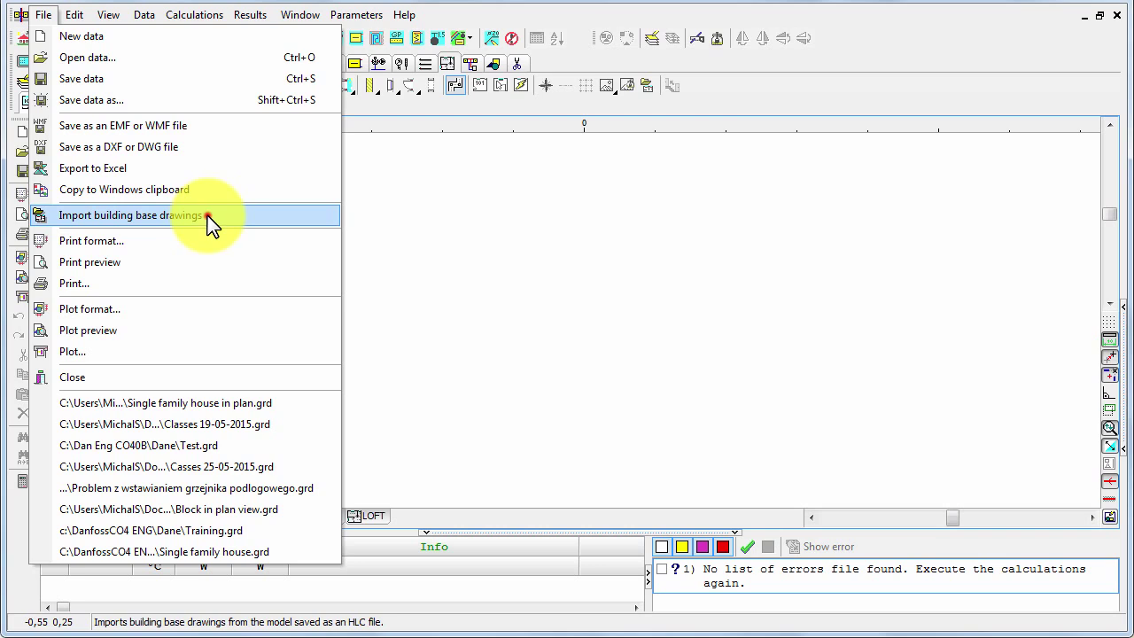
left_click(131, 214)
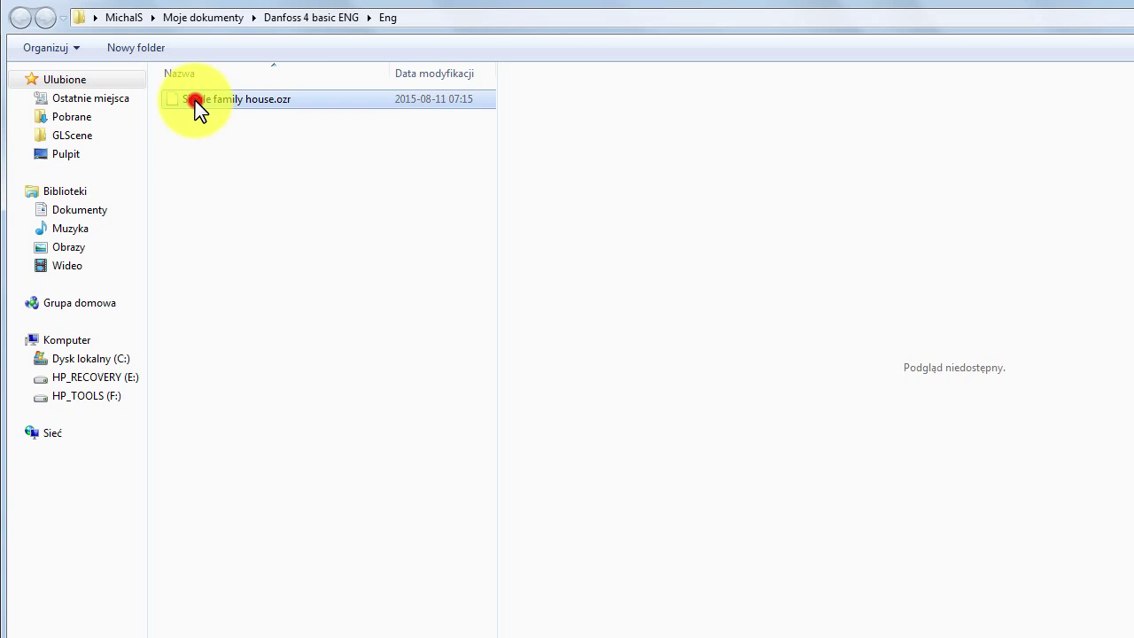
- Import the Single family house.ozr file from the Eng folder
double_click(241, 99)
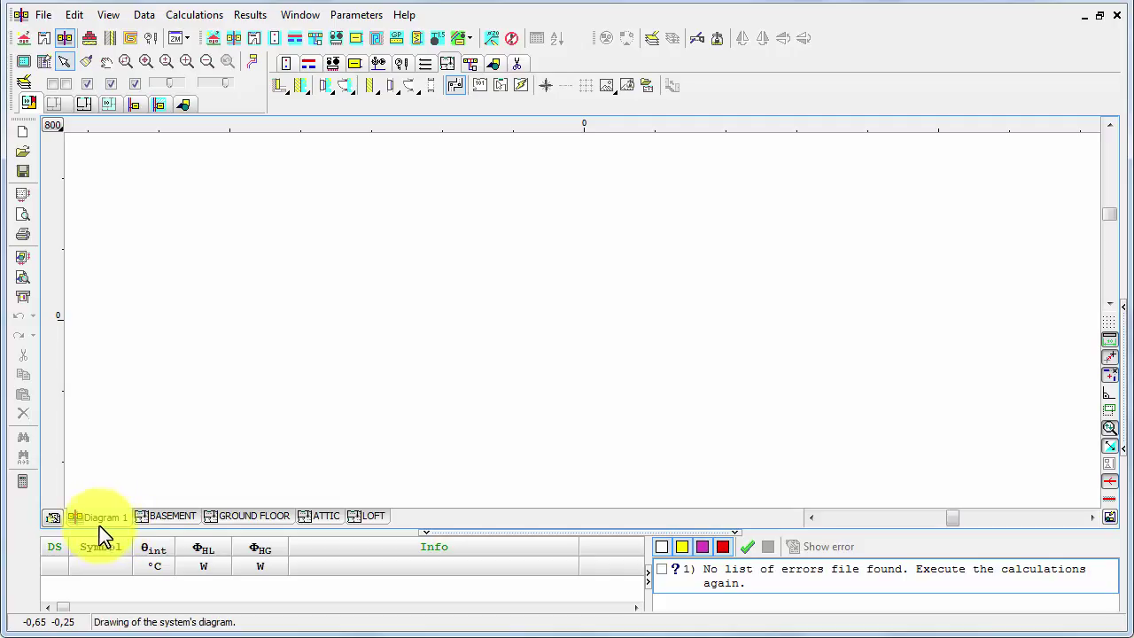
- Review the BASEMENT, ATTIC and LOFT plans, ending on the plan with the Boiler room and Staircase
left_click(173, 515)
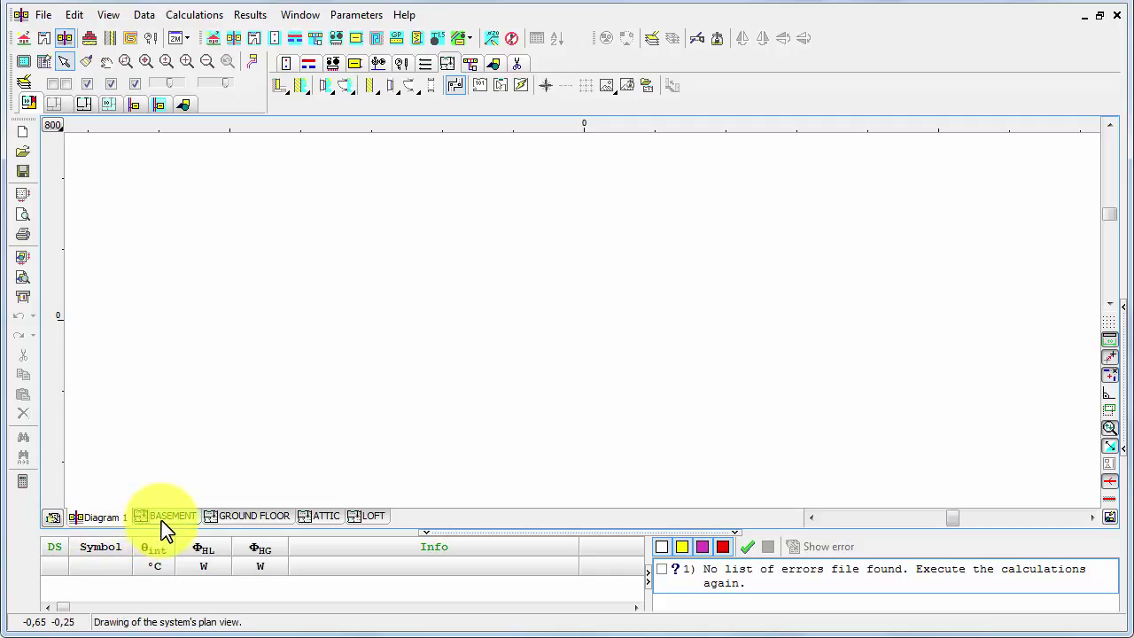
left_click(172, 515)
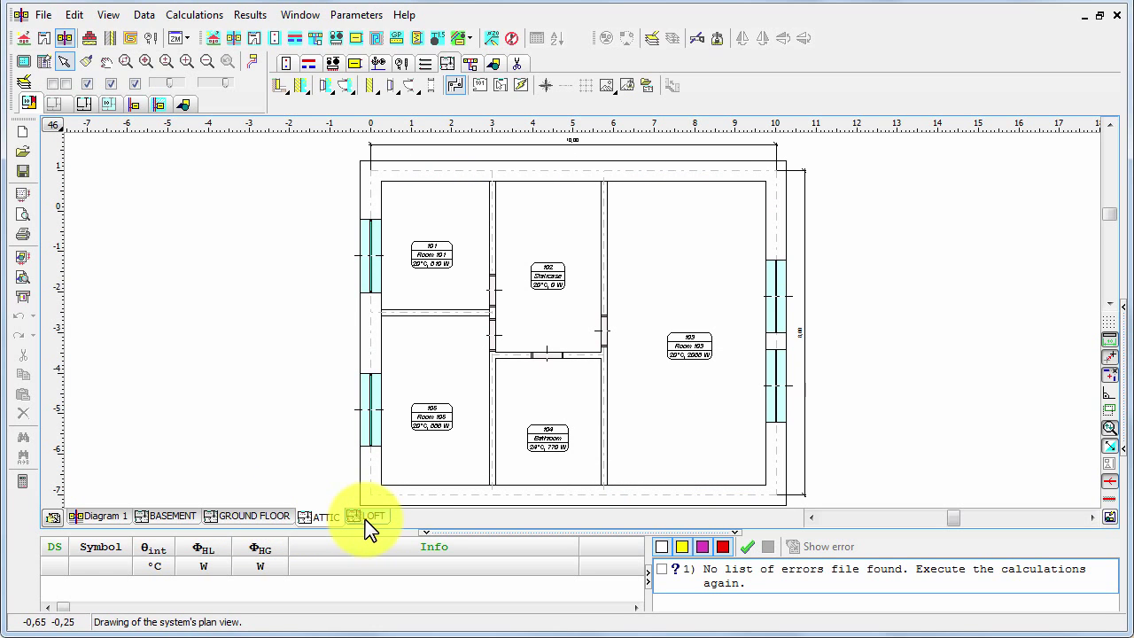
left_click(372, 517)
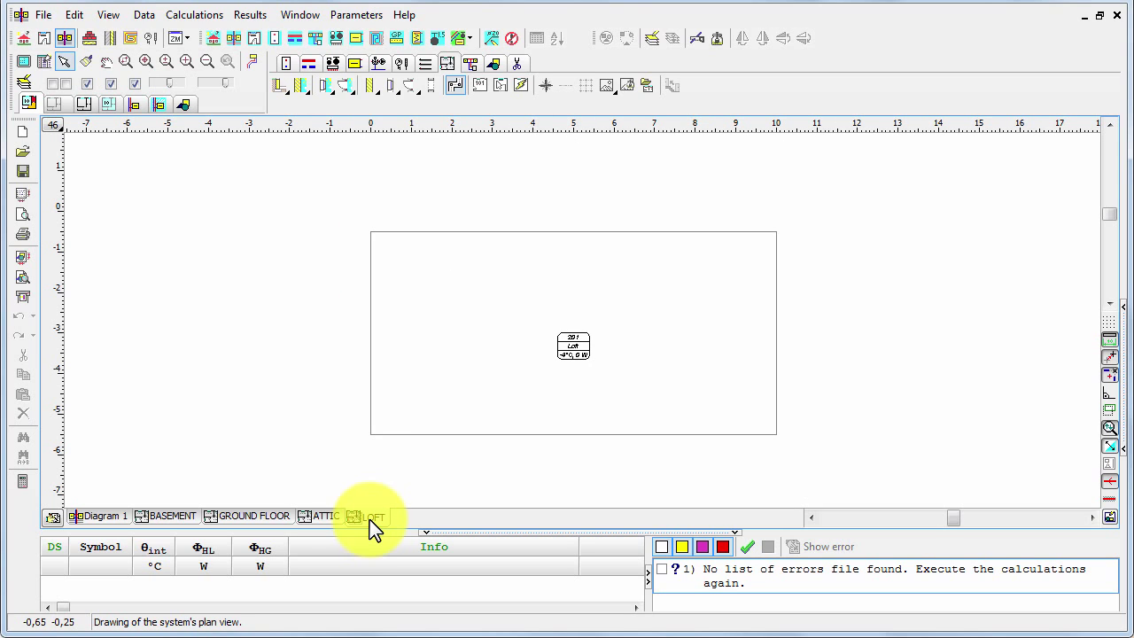
left_click(166, 516)
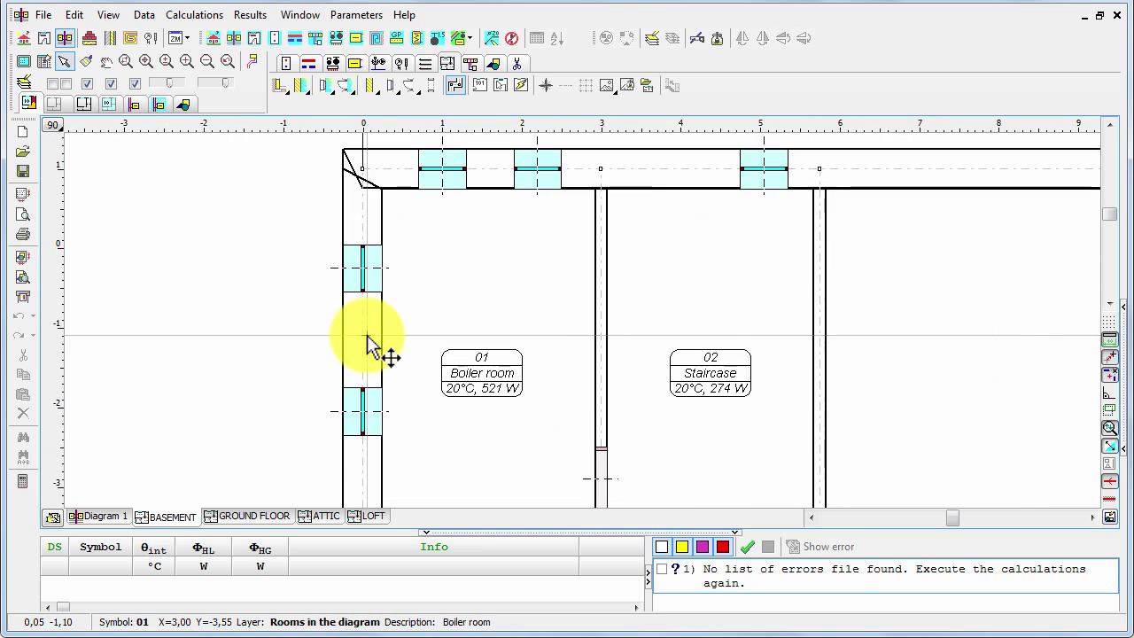
- Select the Boiler room's external ground wall SZ-GR-150 (0.488 m thick, 8.00 m long) to list its data
left_click(361, 323)
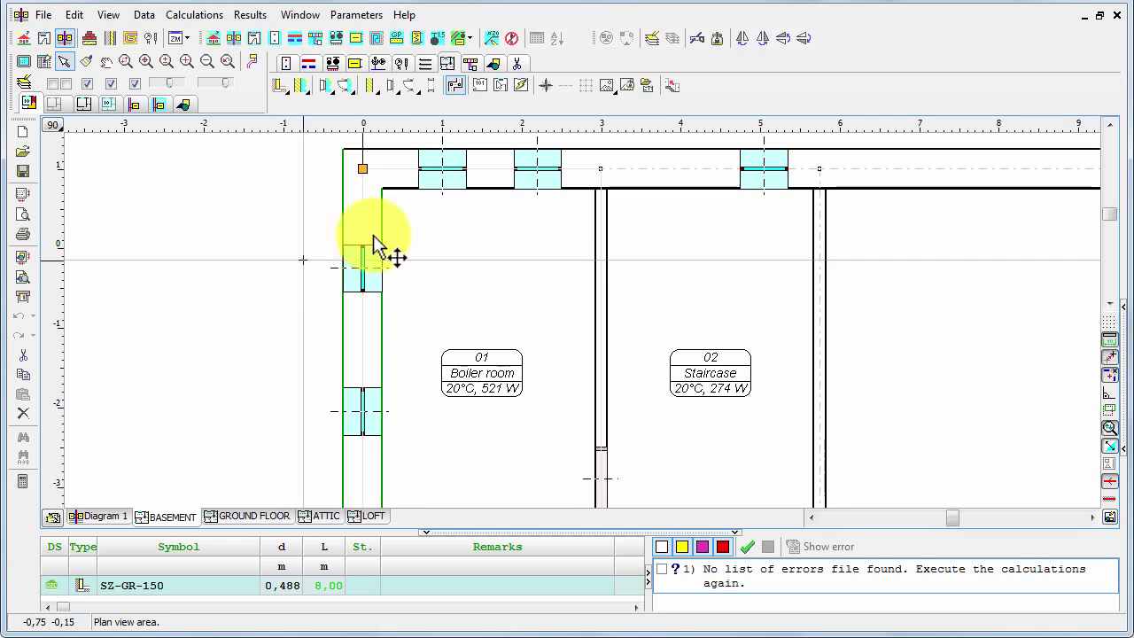
left_click(381, 216)
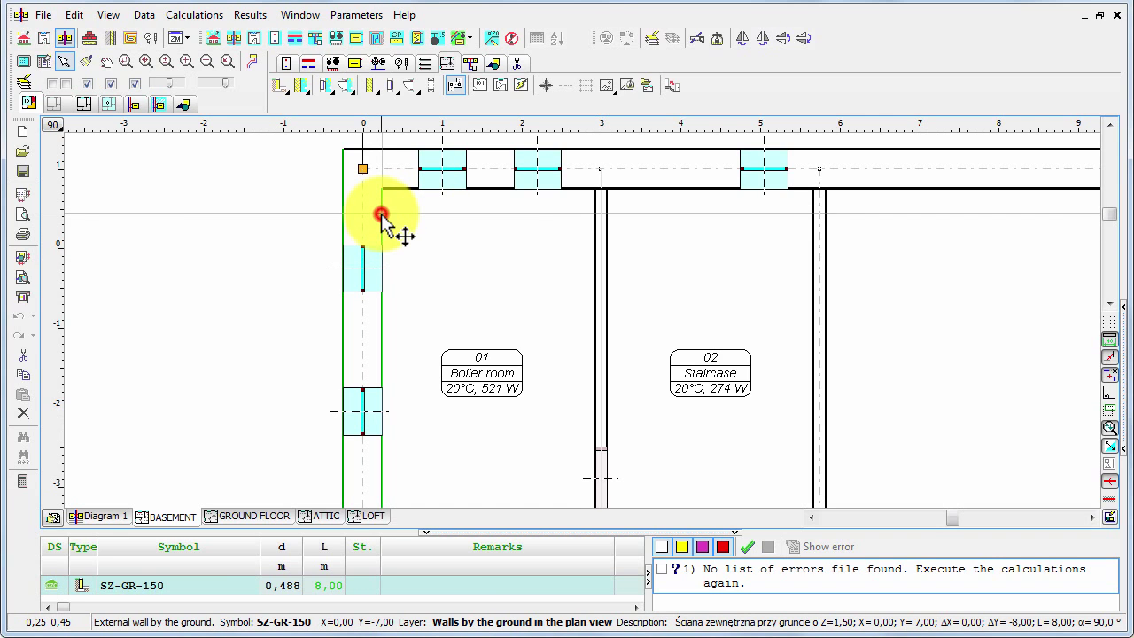